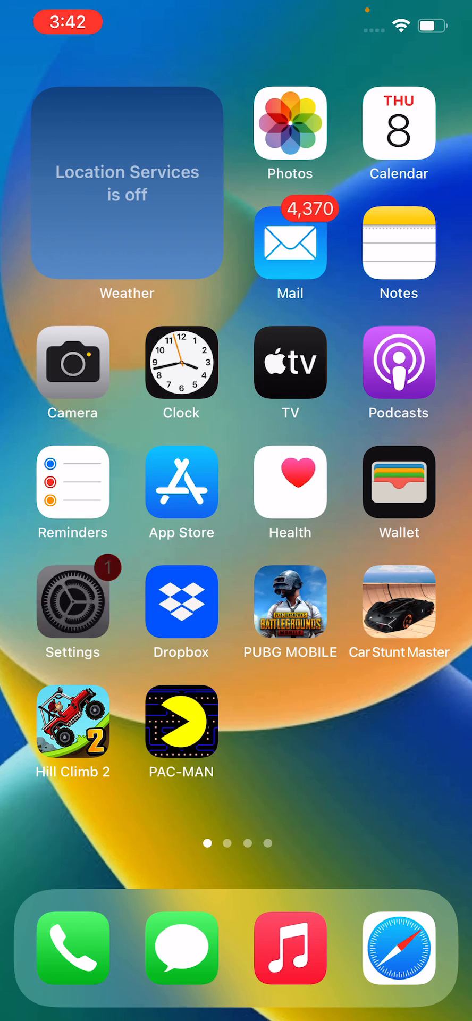
- Launch Safari from the dock to reach beta.apple.com's Apple Beta Software Program page
{"action": "left_click", "coordinate": [72, 601]}
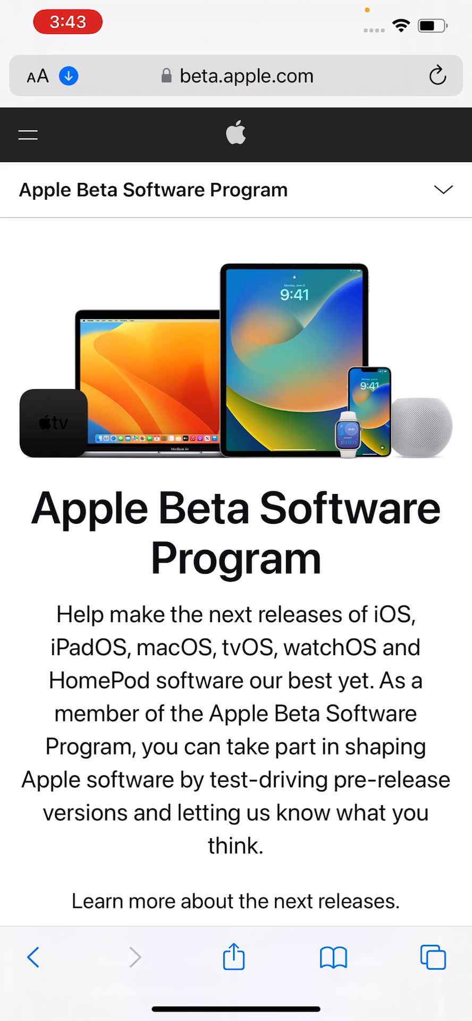
- Enroll via Get Started and sign in with the stored Apple ID, confirming with the device passcode
{"action": "scroll", "scroll_direction": "down", "scroll_amount": 3}
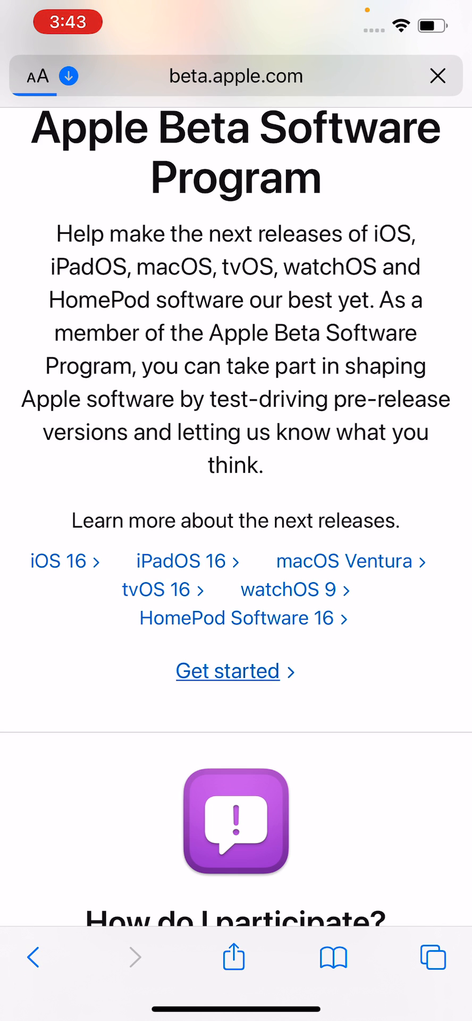
{"action": "left_click", "coordinate": [236, 671]}
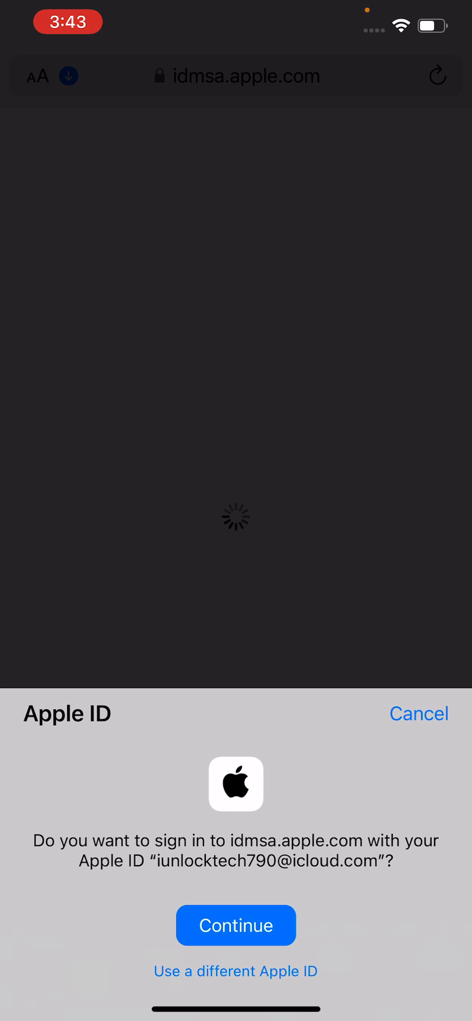
{"action": "left_click", "coordinate": [235, 925]}
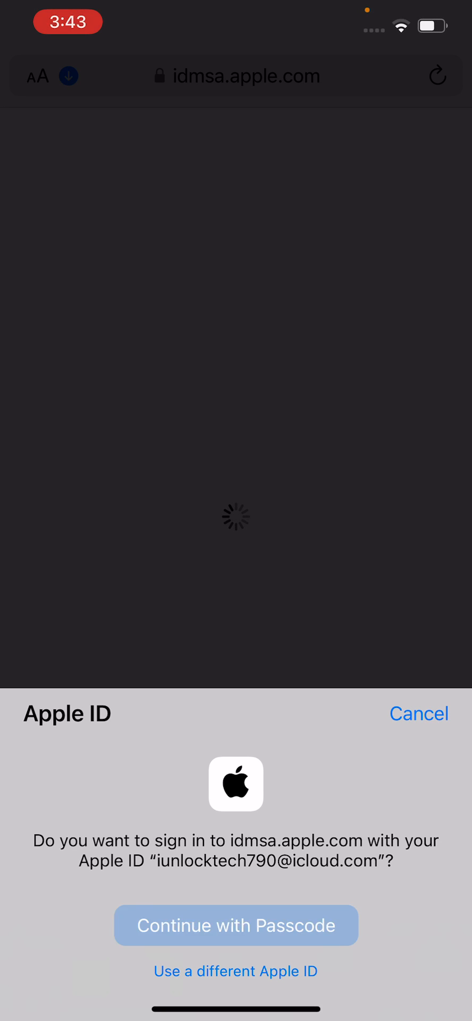
{"action": "left_click", "coordinate": [235, 925]}
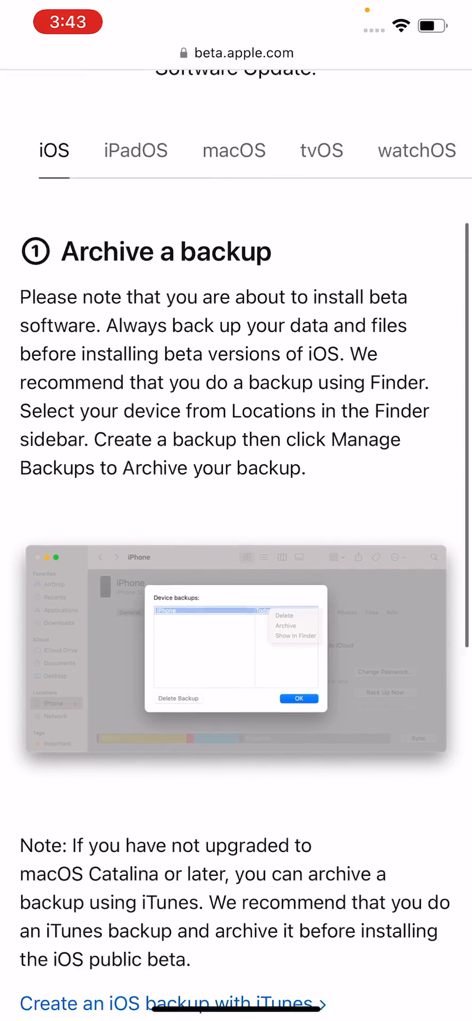
- Download the iOS 16 beta configuration profile from the Install Profile section
{"action": "scroll", "scroll_direction": "down", "scroll_amount": 3}
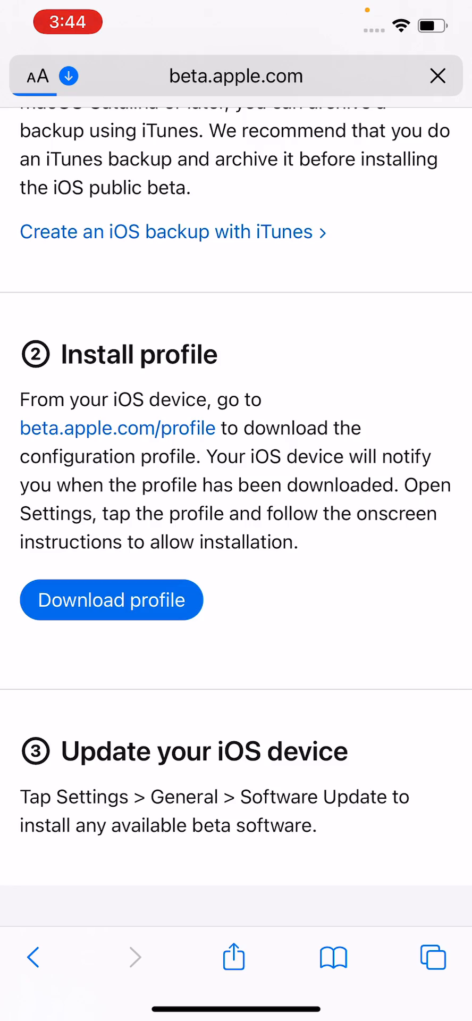
{"action": "left_click", "coordinate": [110, 599]}
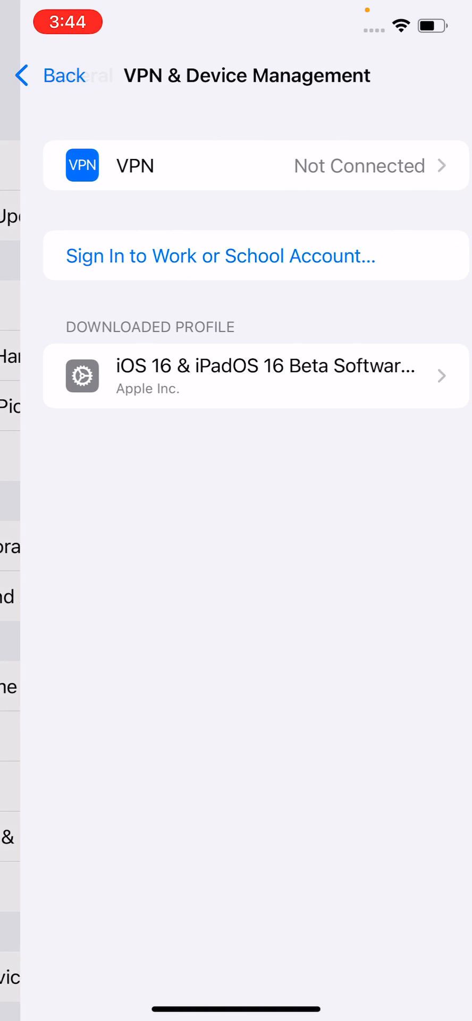
- Install the iOS 16 & iPadOS 16 beta profile, accepting Consent and answering the Restart Required alert
{"action": "left_click", "coordinate": [256, 375]}
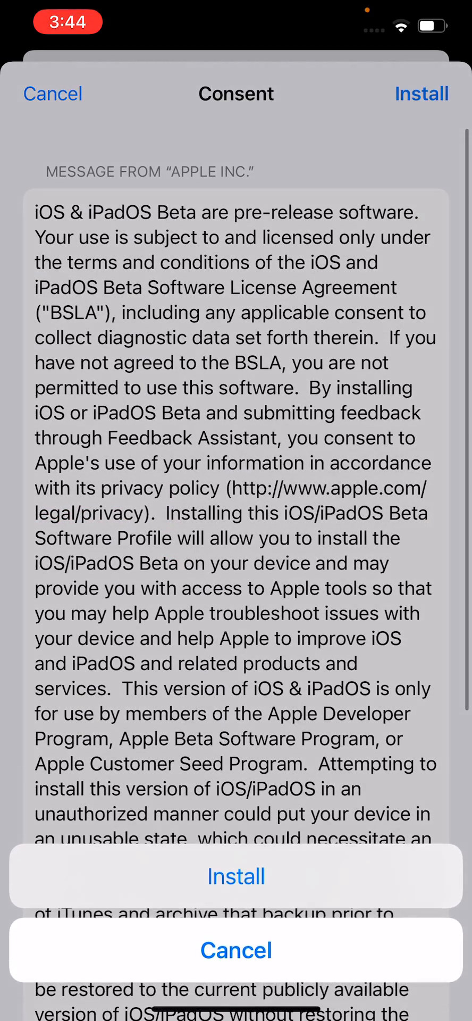
{"action": "left_click", "coordinate": [236, 875]}
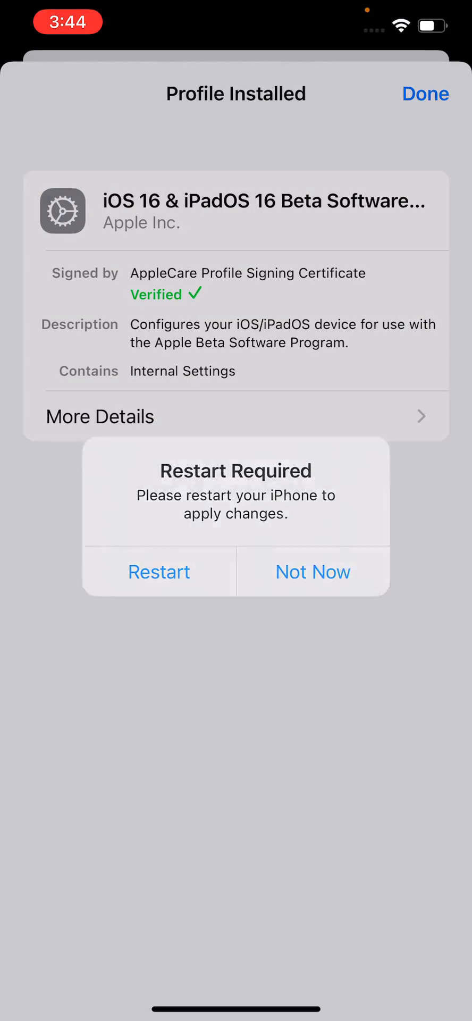
{"action": "left_click", "coordinate": [312, 572]}
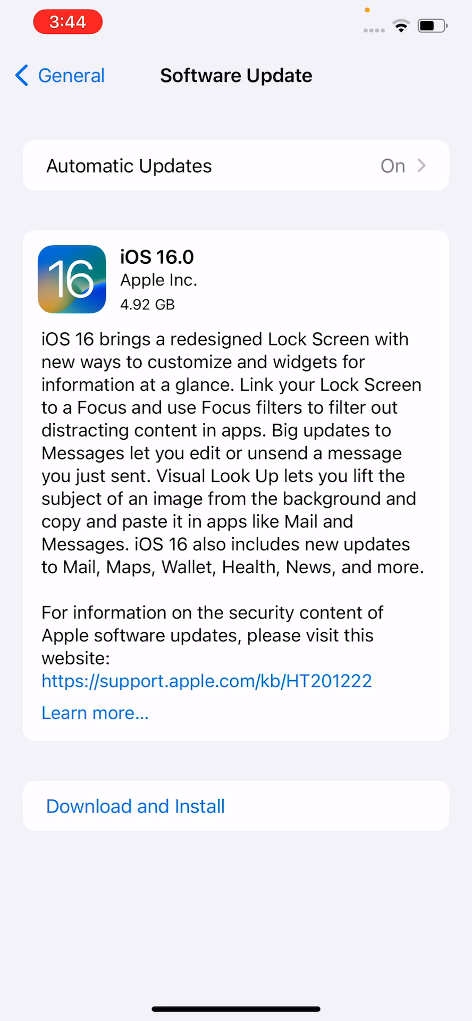
- Choose Download and Install for iOS 16.0 and enter the passcode so it reads Update Requested
{"action": "left_click", "coordinate": [135, 806]}
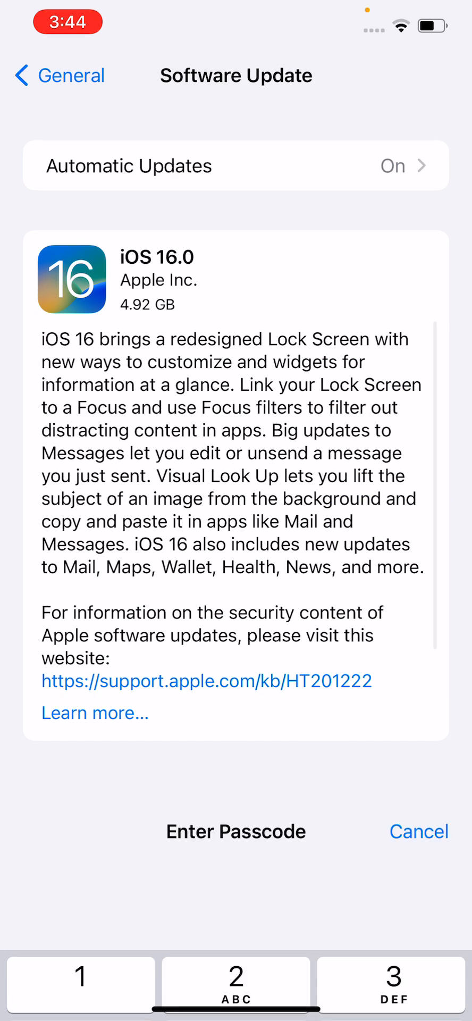
{"action": "left_click", "coordinate": [419, 831]}
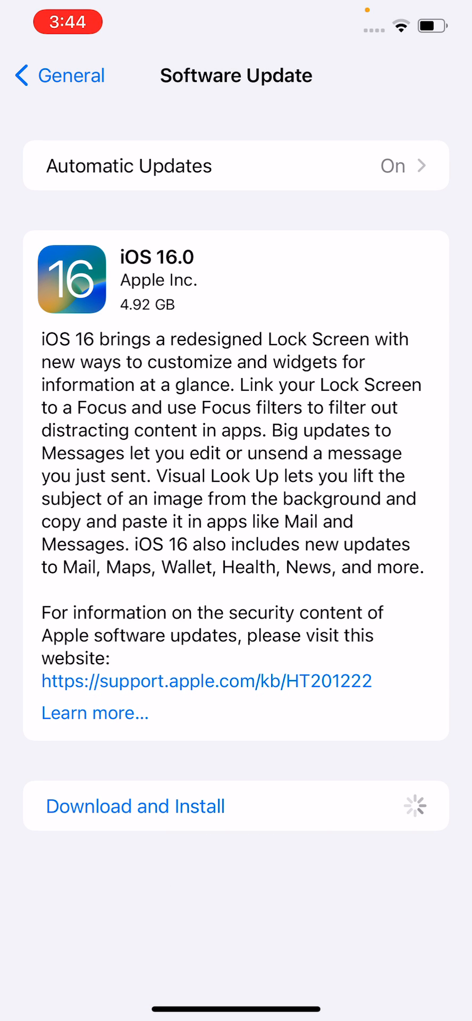
{"action": "left_click", "coordinate": [135, 807]}
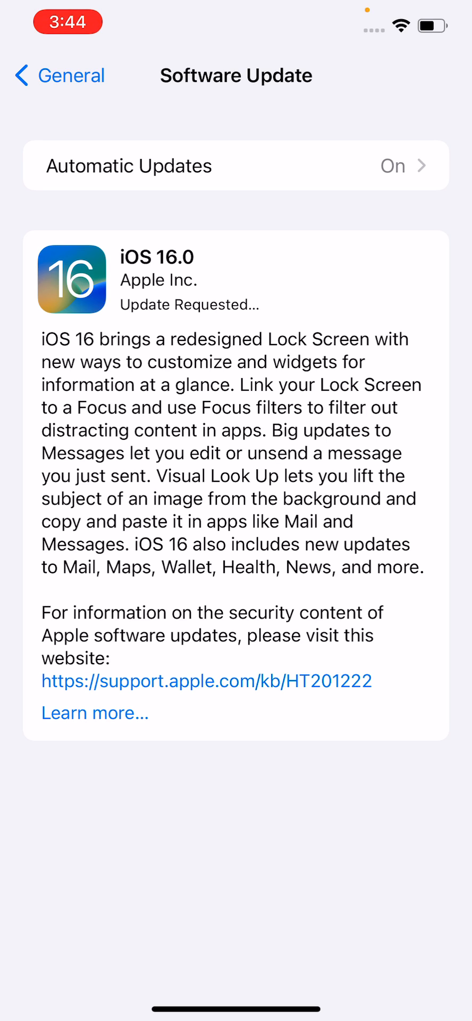
{"action": "scroll", "scroll_direction": "down", "scroll_amount": 3}
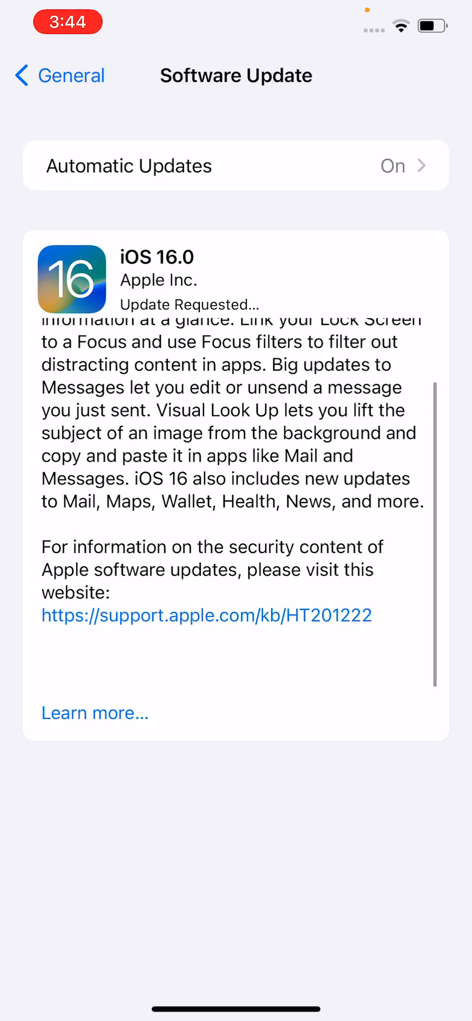